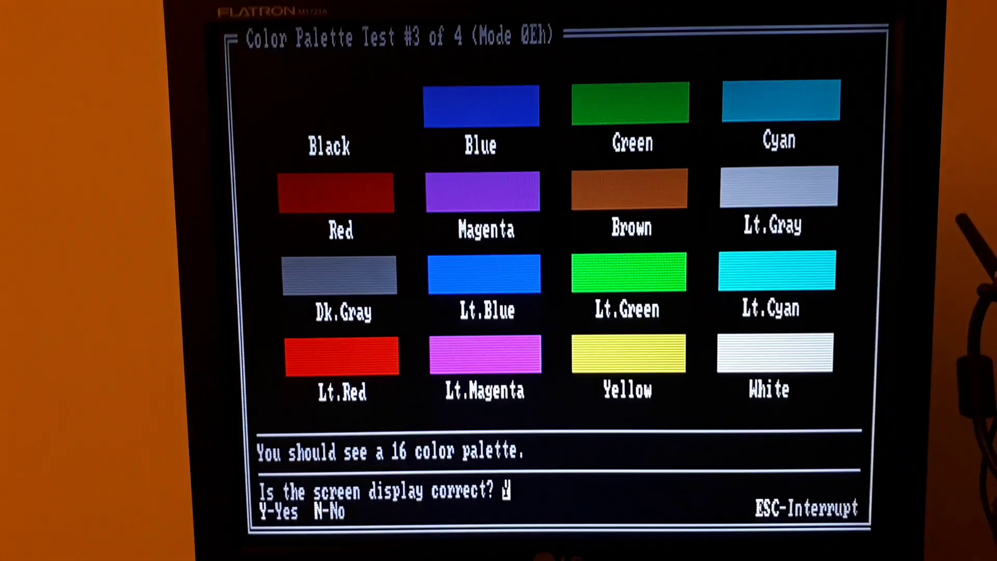
Answer yes for palette tests #3 (Mode 0Eh) and #4 (Mode 10h).
key("y")
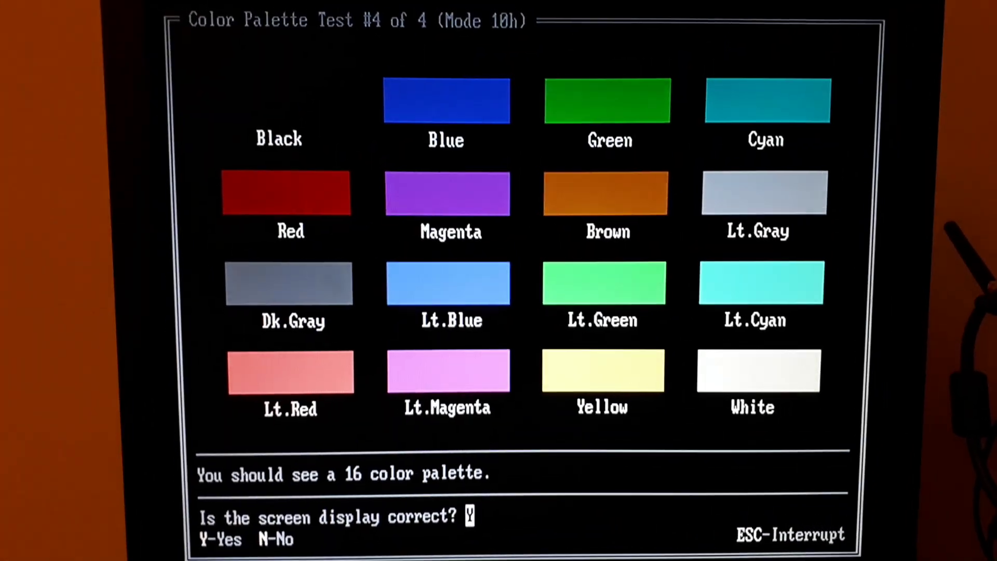
key("y")
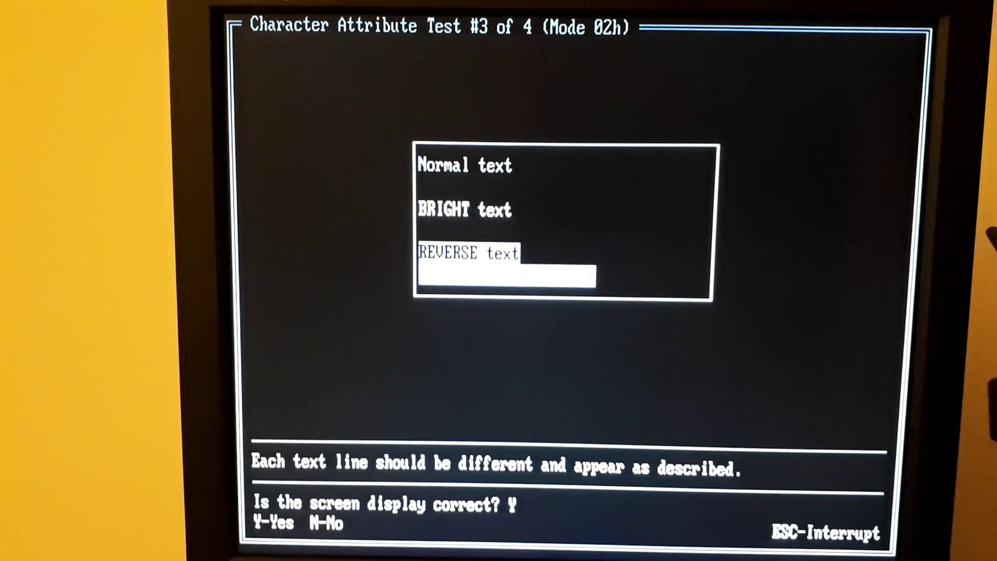
Confirm the Mode 02h character attribute screen (test #3) displays correctly.
key("y")
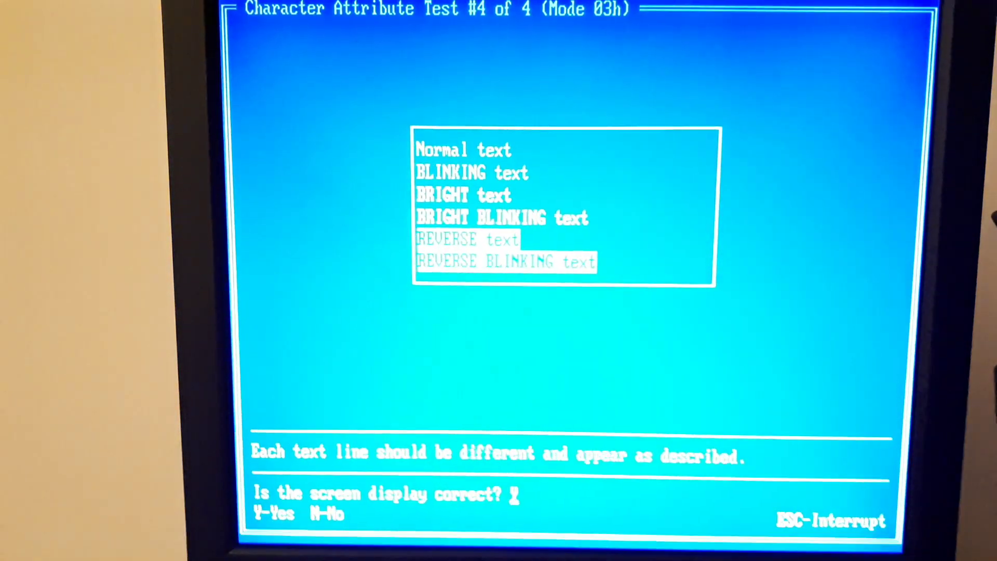